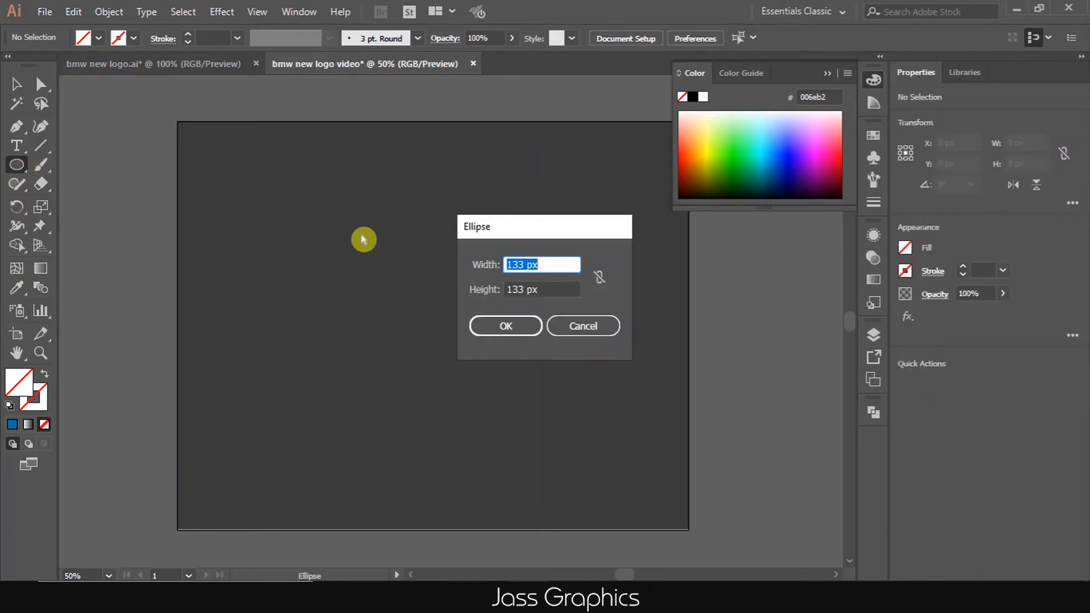
Size the circle to 226 px and give it a black outline, starting a smaller inner circle
text(226)
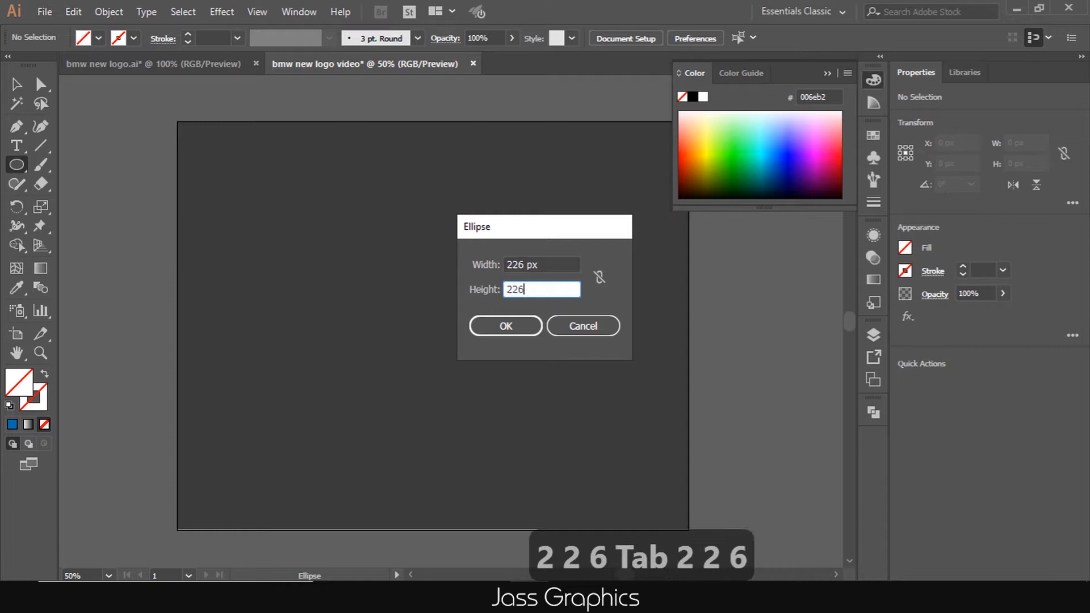
key(Return)
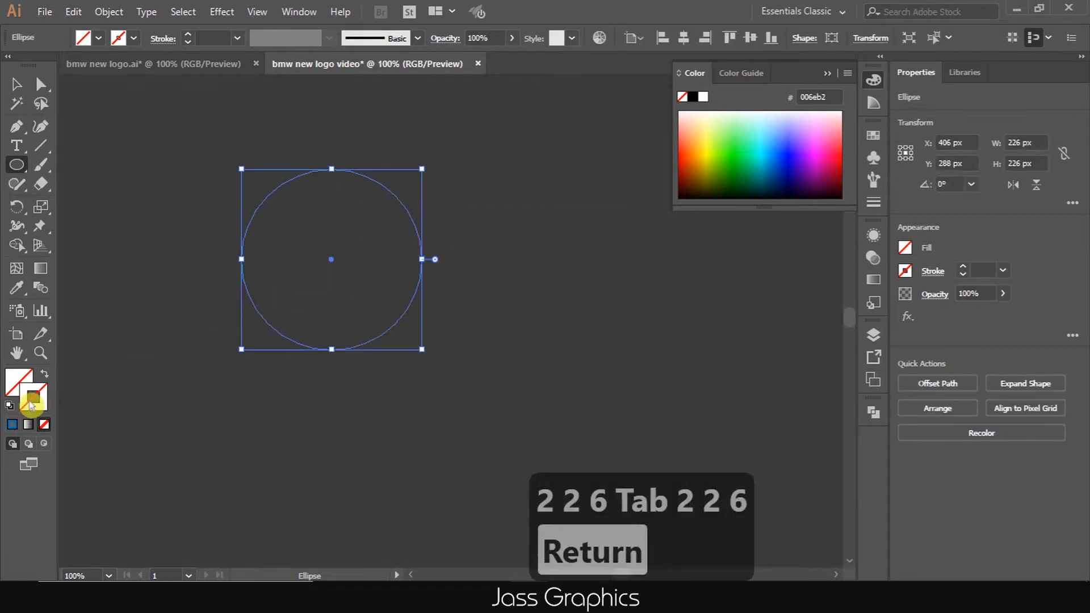
click(10, 404)
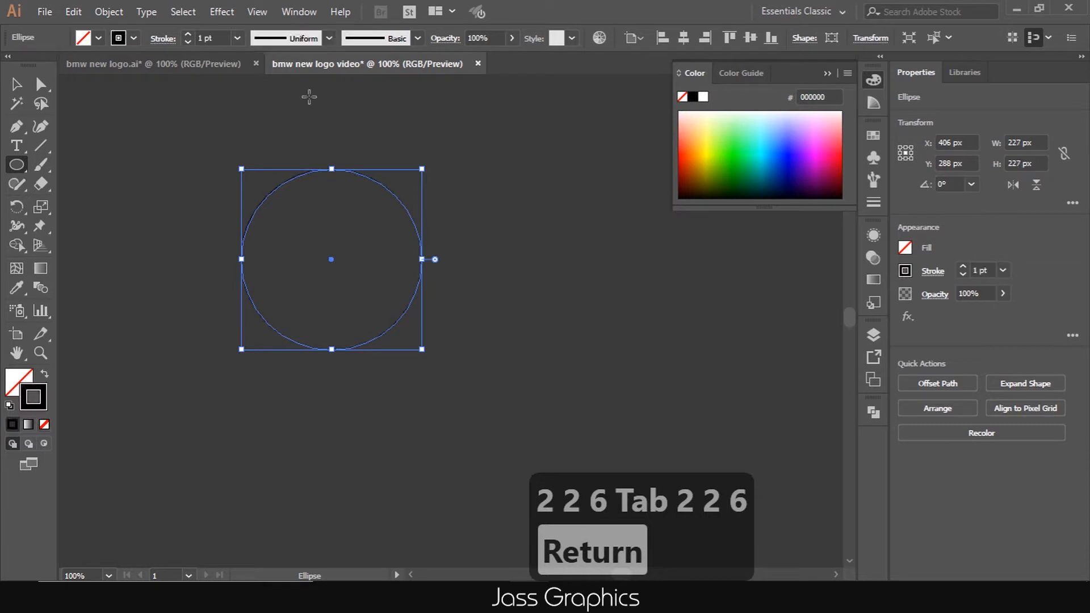
text(6)
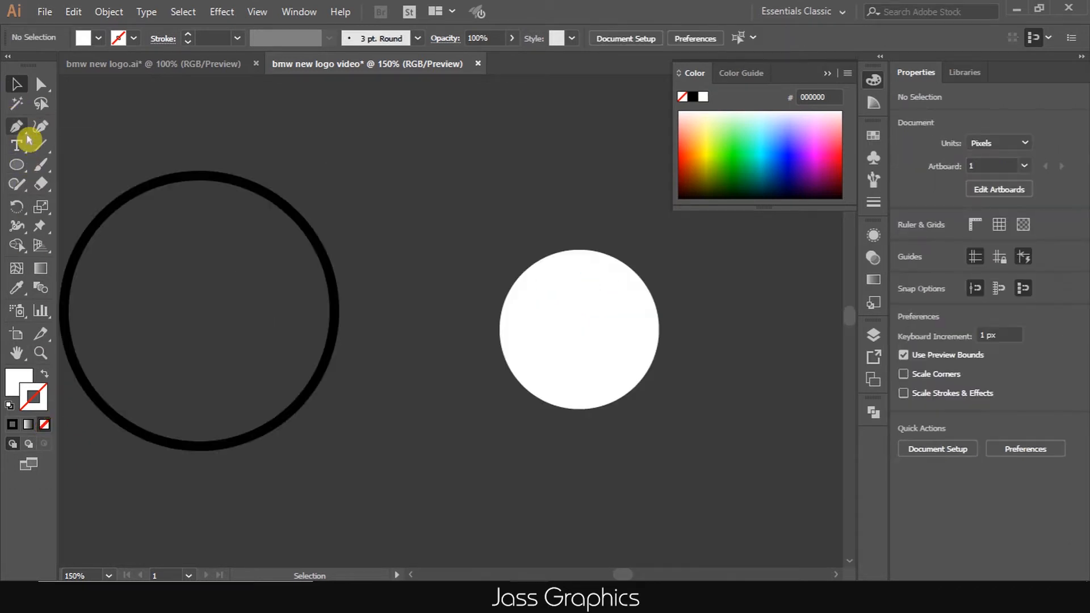
With the Pen tool, trace a quarter-circle path over the white circle's top-left quadrant
click(17, 126)
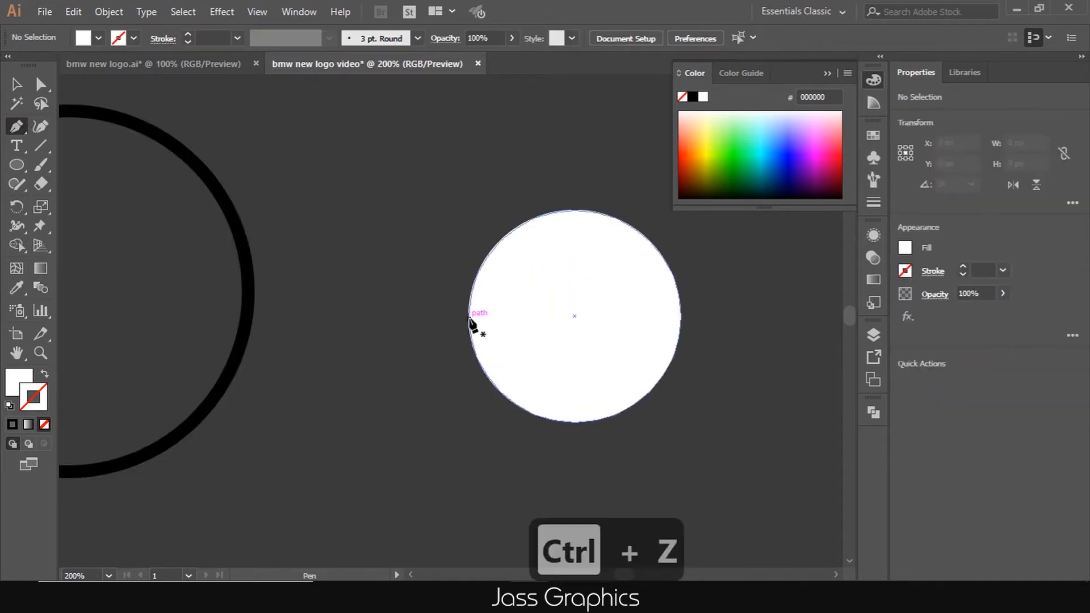
drag(471, 315, 676, 315)
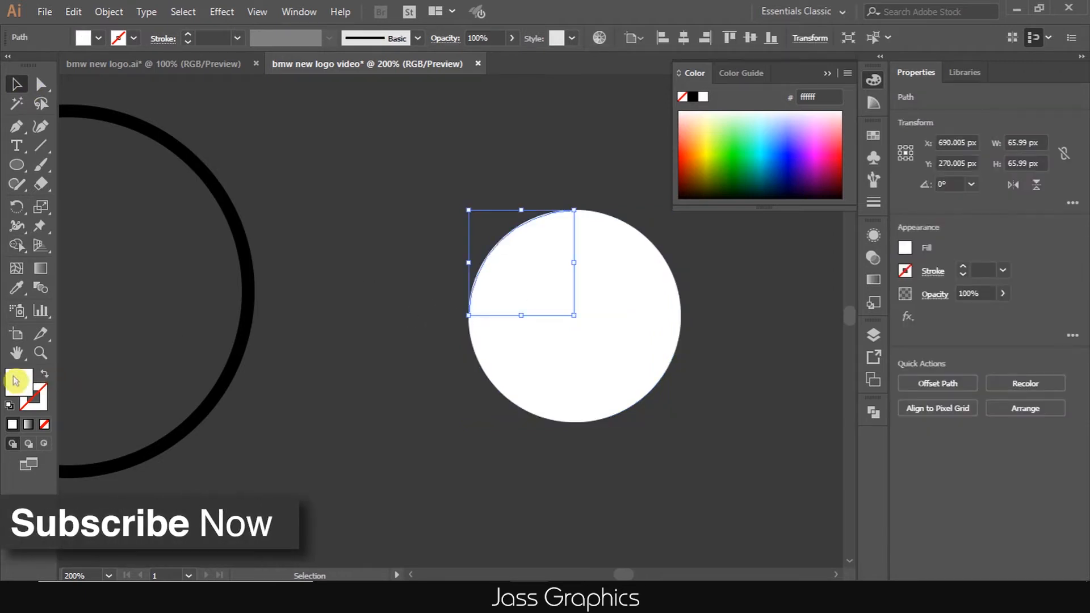
Fill the top-left and bottom-right quarters with blue (value 204) via the Color Picker
double_click(20, 382)
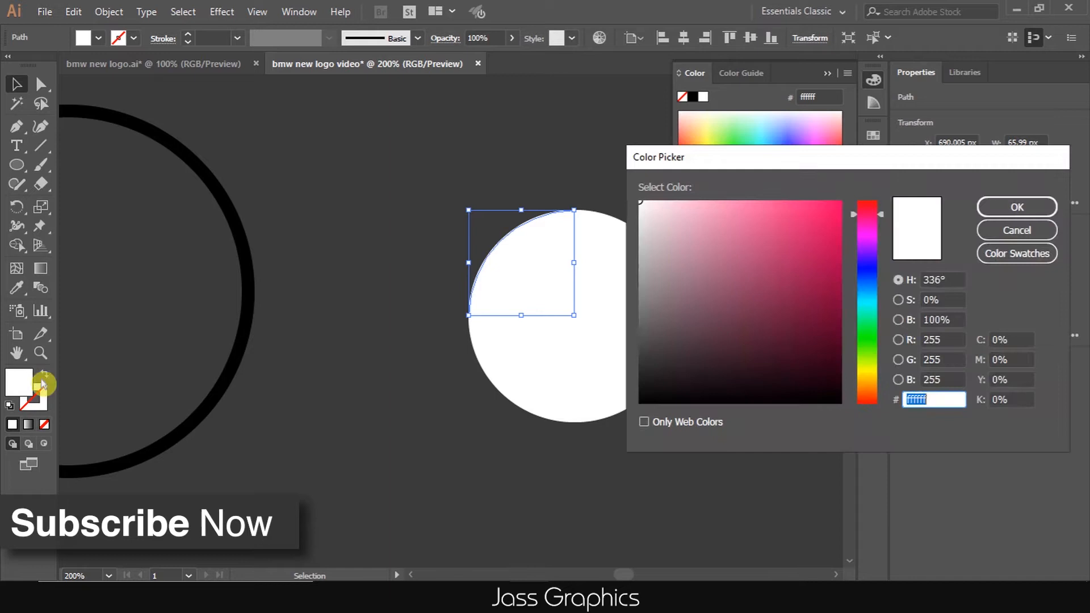
text(204°)
click(942, 300)
text(100)
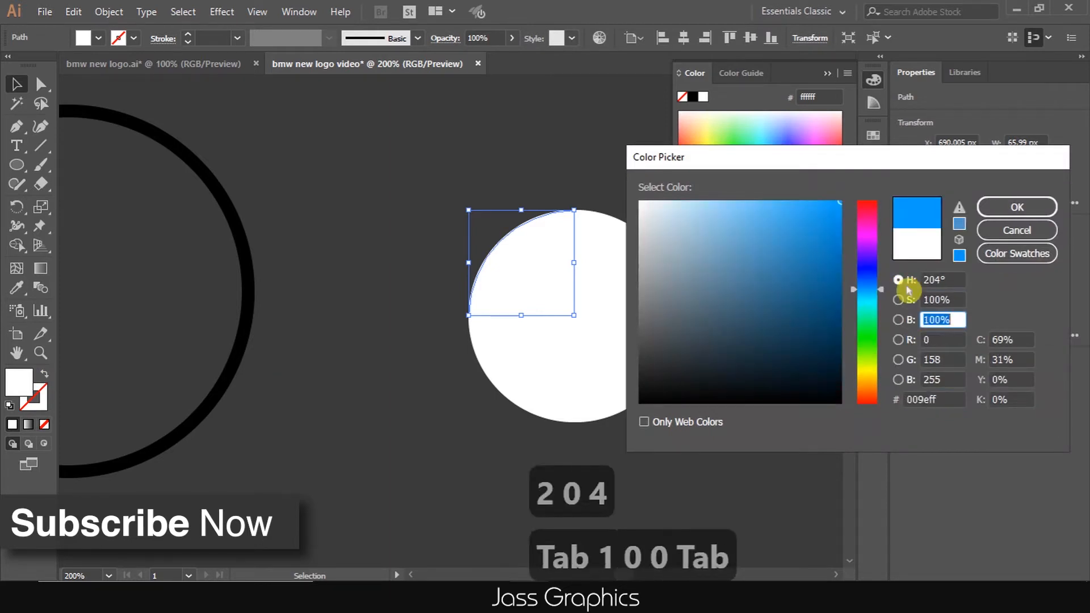
click(1015, 206)
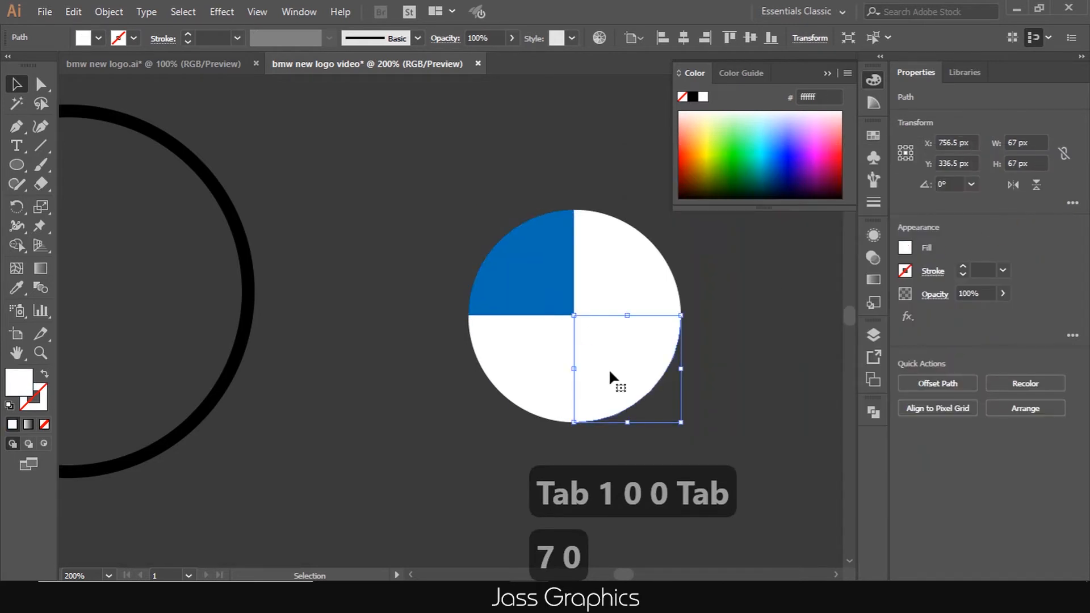
click(556, 272)
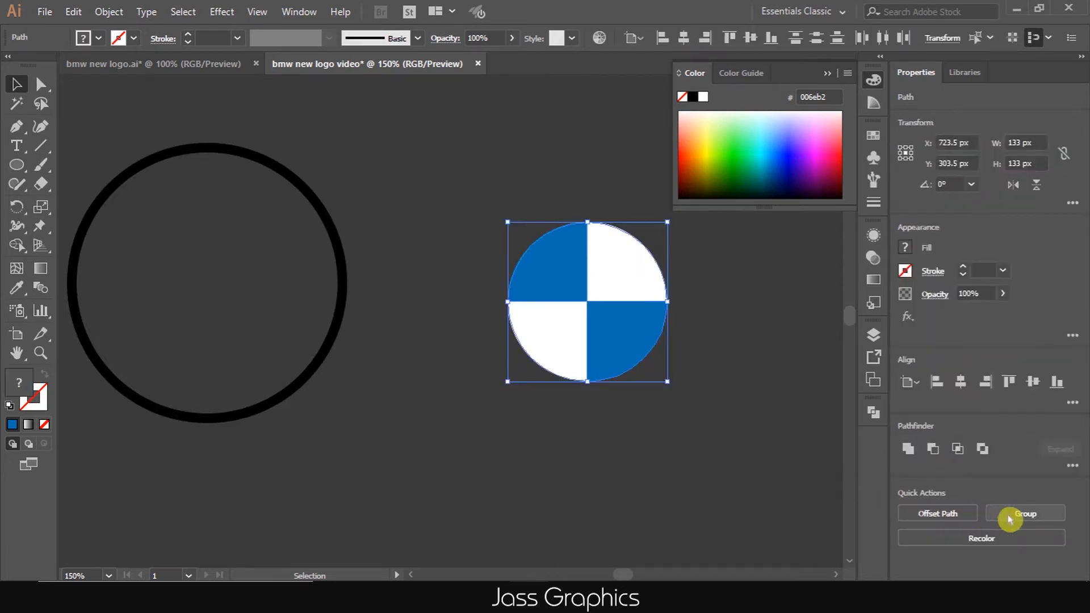
Group the four quarters and align the quartered circle to the ring's centre
click(1024, 513)
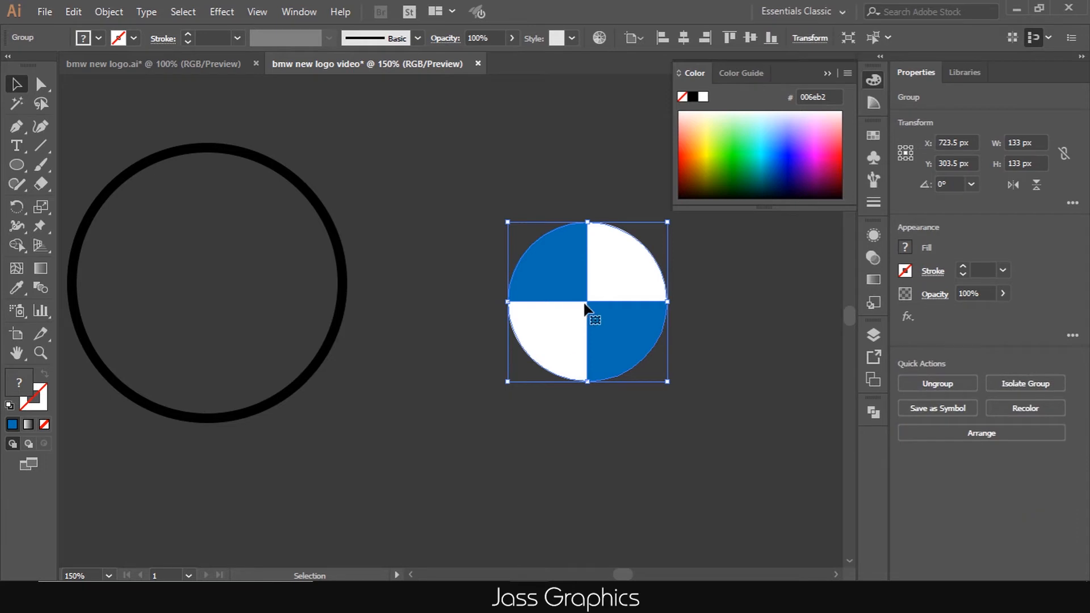
drag(586, 304, 209, 285)
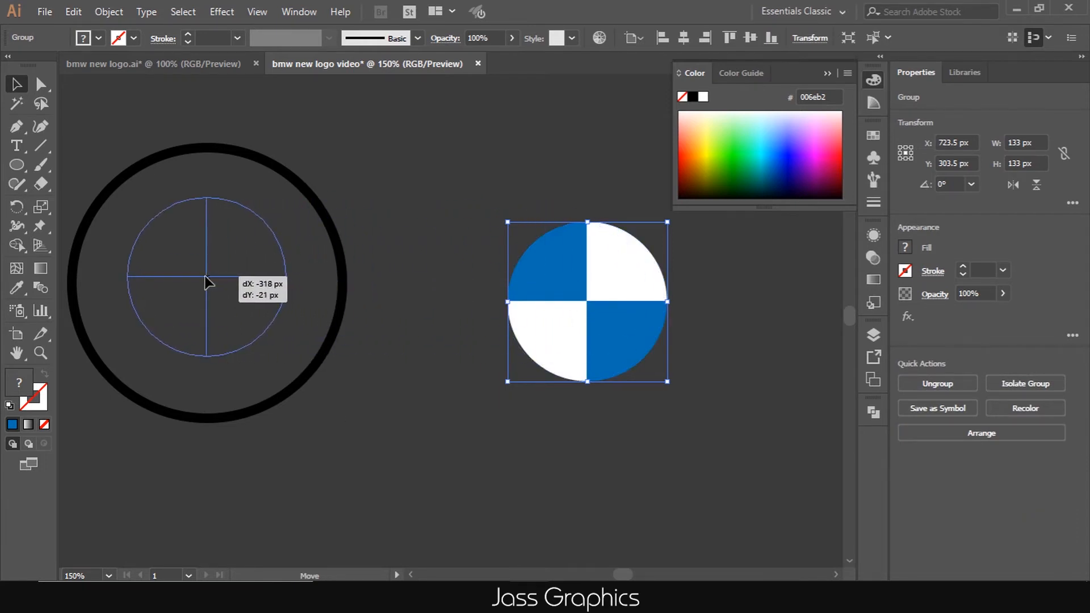
drag(207, 282, 212, 291)
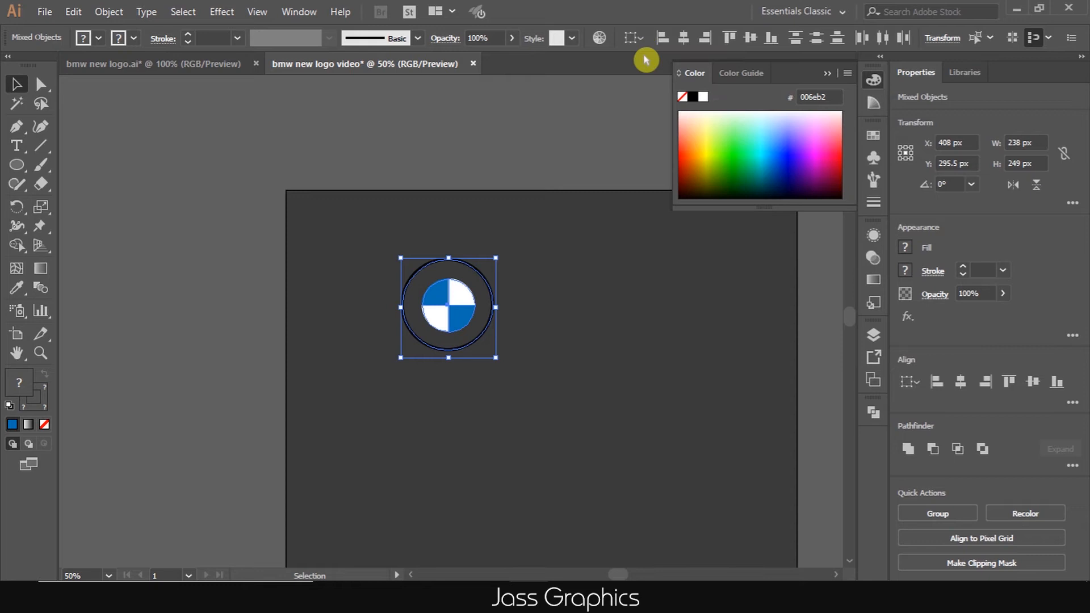
click(704, 38)
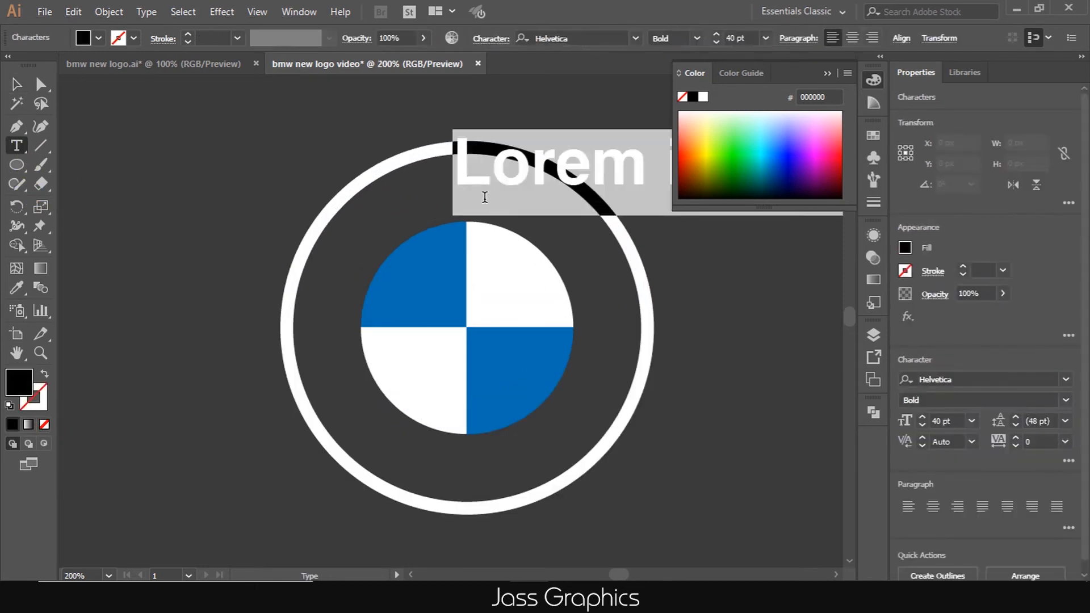
Add a bold capital M at the ring's top and Alt-drag a copy toward the upper left
text(M)
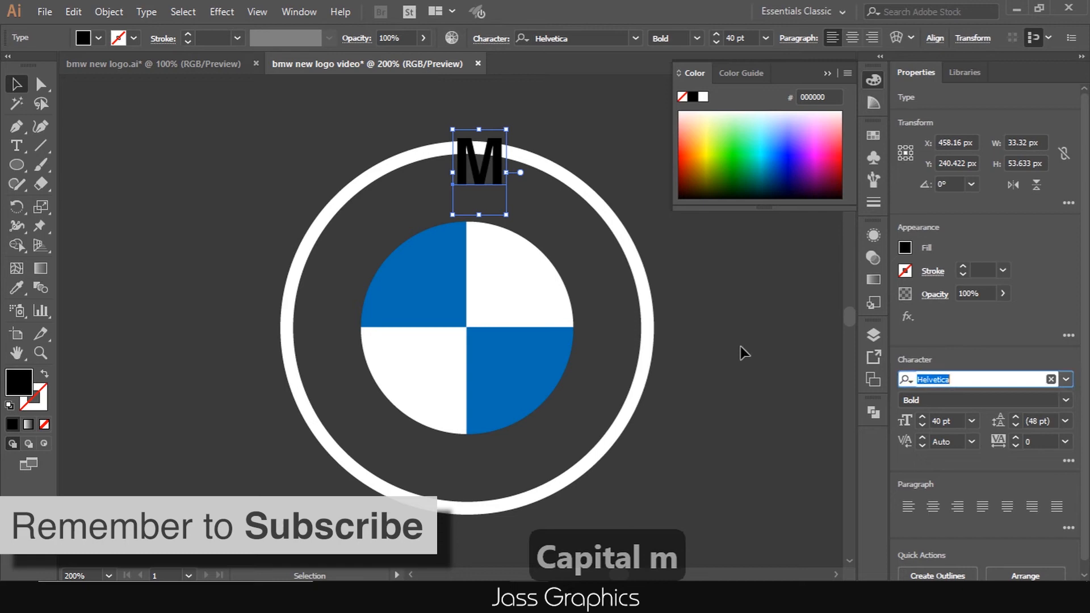
drag(479, 160, 478, 163)
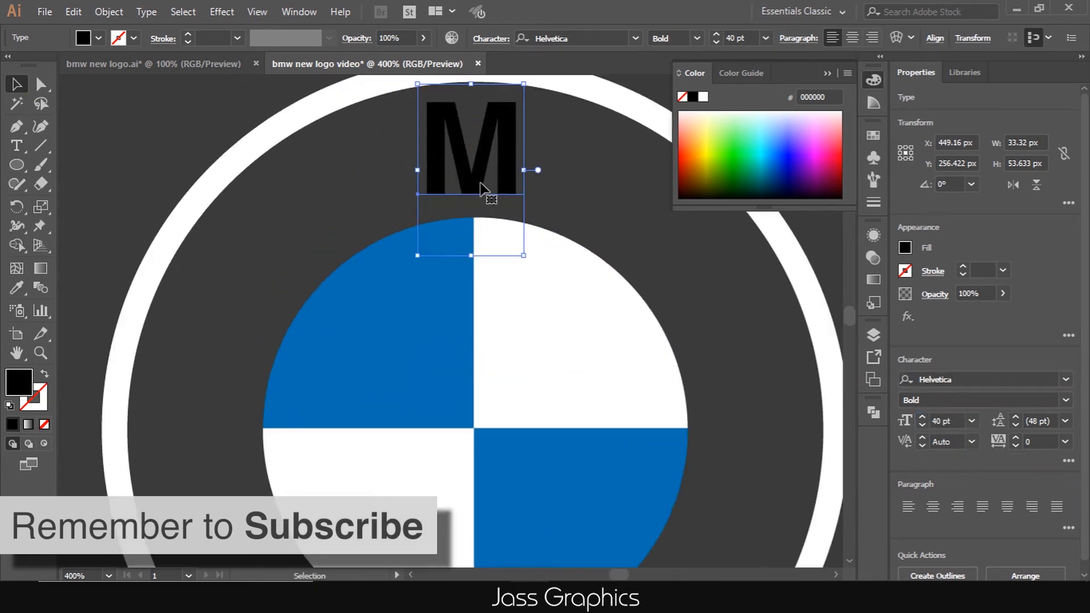
key(ctrl+-)
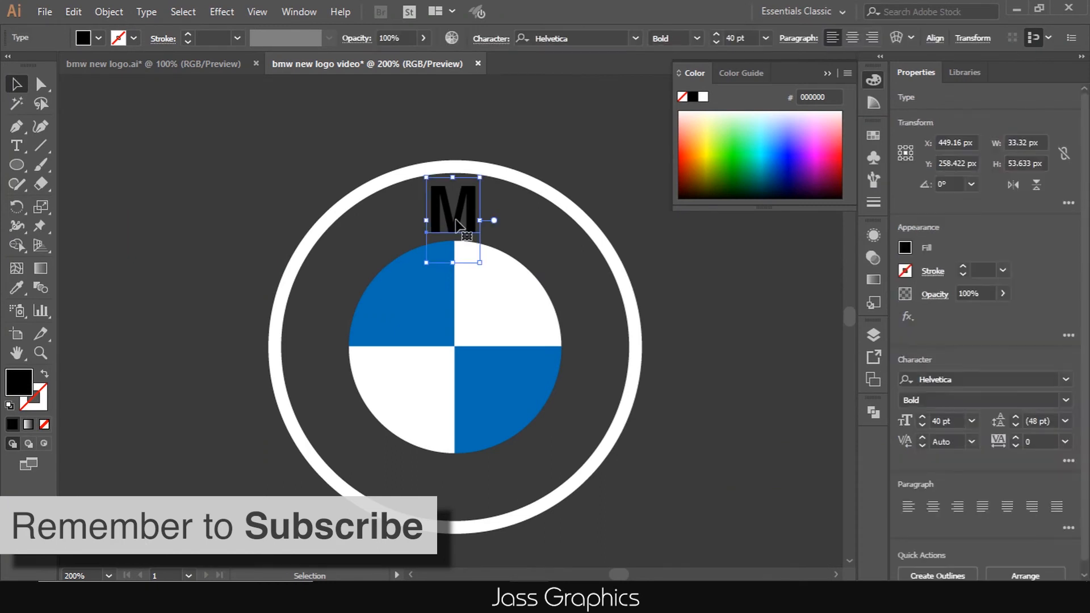
drag(452, 209, 348, 257)
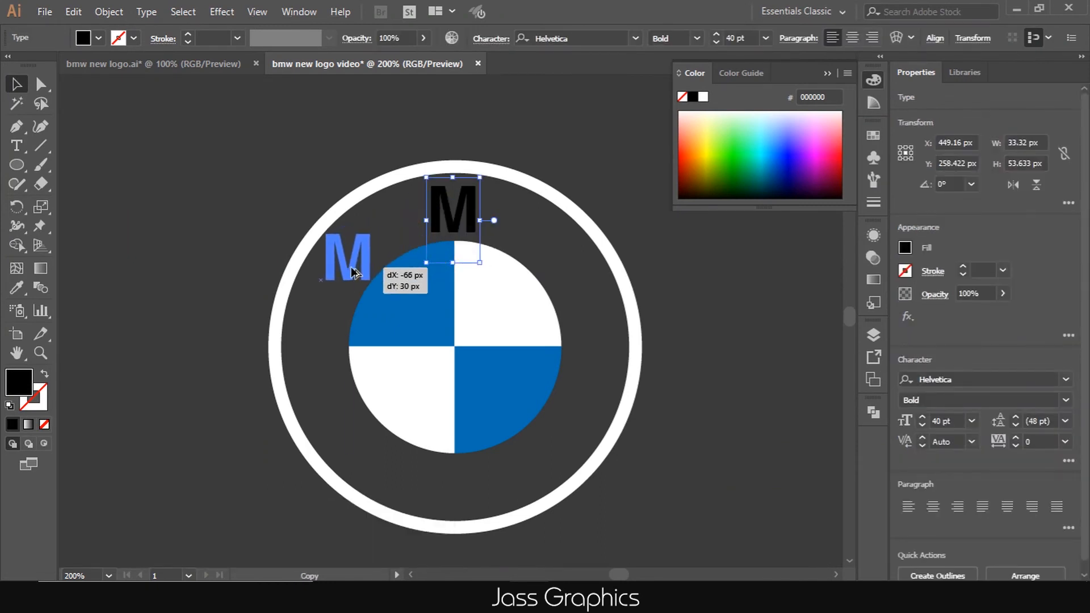